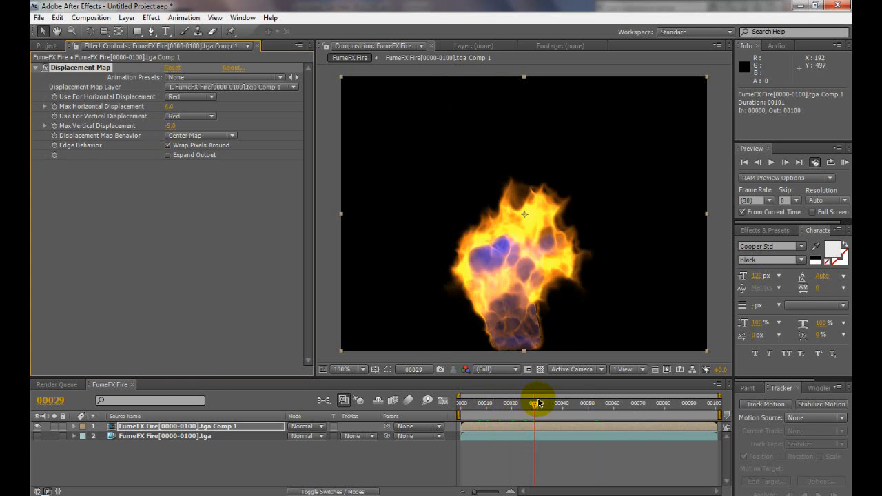
- Move the current-time indicator back to frame 0 of the fire composition
left_click_drag(540, 403, 567, 402)
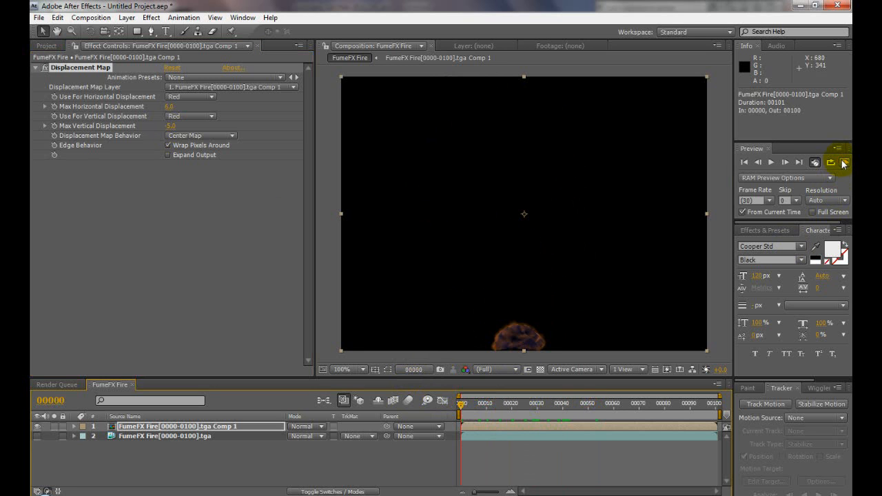
- RAM Preview the displaced torch fire playing over black
left_click(844, 162)
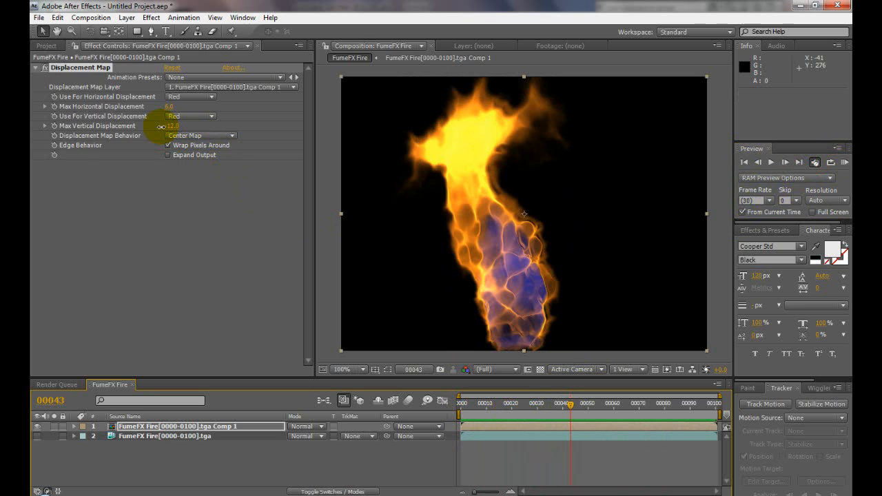
- Scrub the Max Vertical Displacement value of the Displacement Map effect
left_click_drag(165, 125, 179, 126)
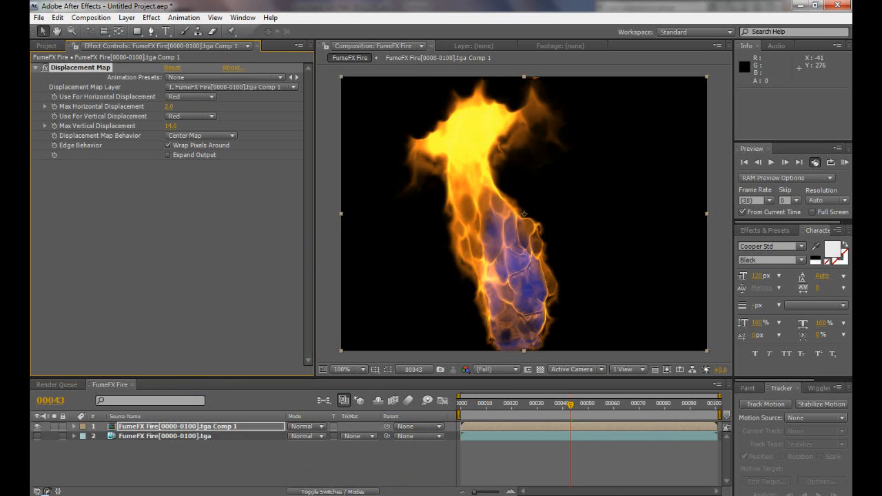
mouse_move(297, 299)
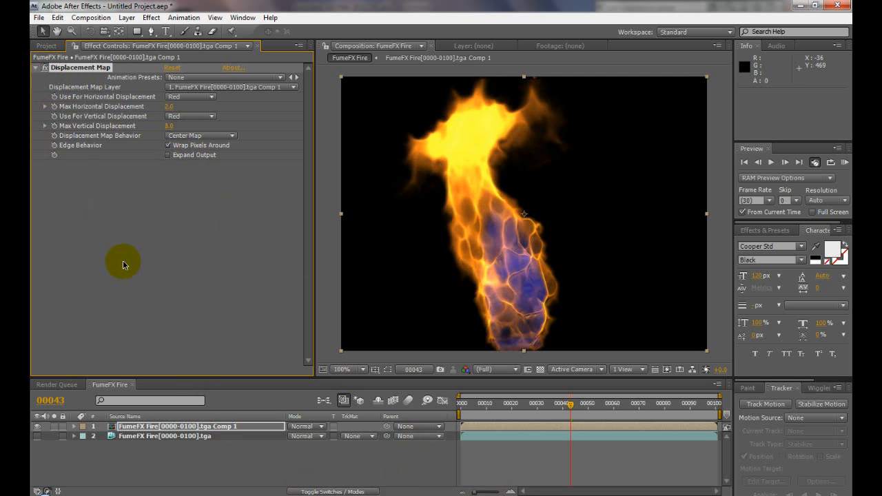
- Leave the displaced fire paused at frame 42 before moving to 3ds Max
left_click(482, 403)
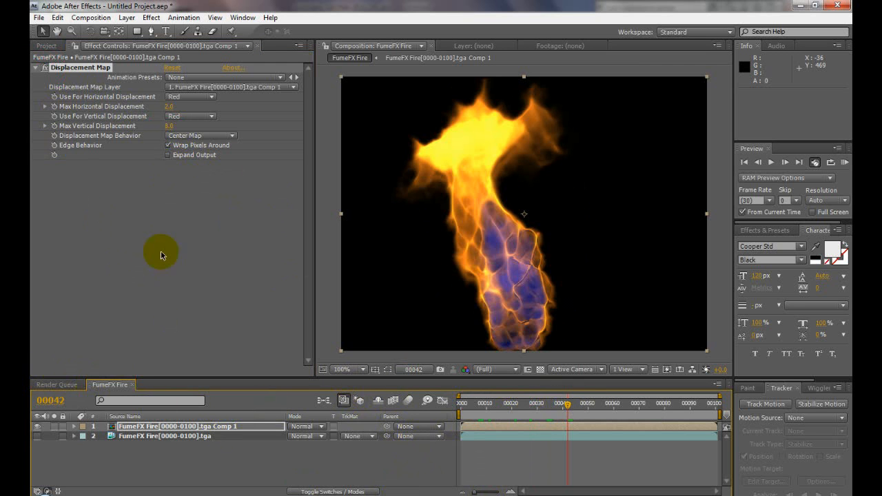
mouse_move(414, 420)
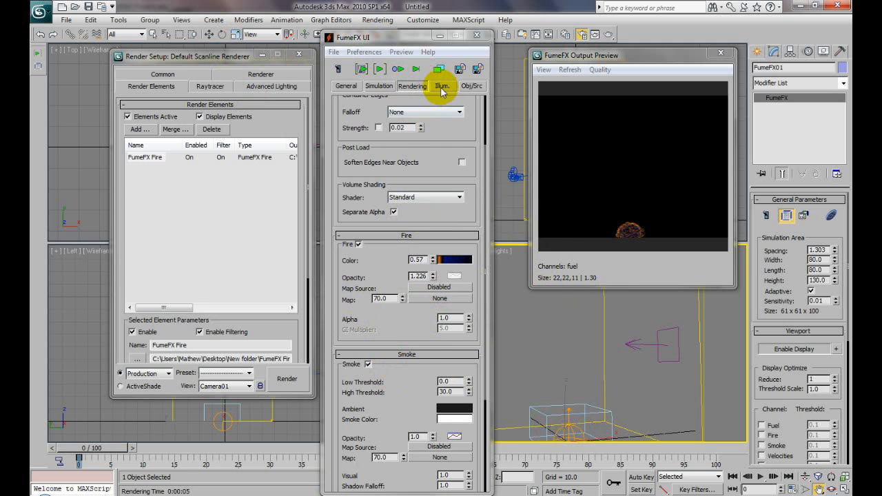
- Show the FumeFX Illumination Parameters in the Illum section
left_click(441, 86)
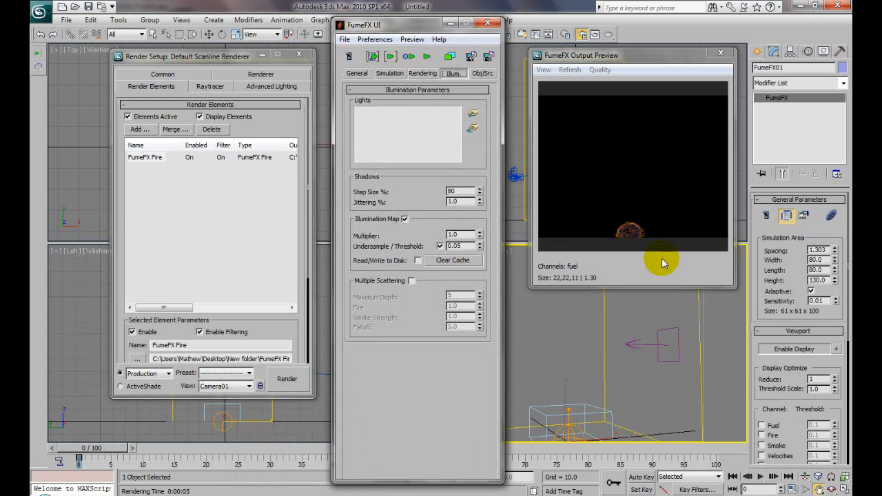
mouse_move(683, 254)
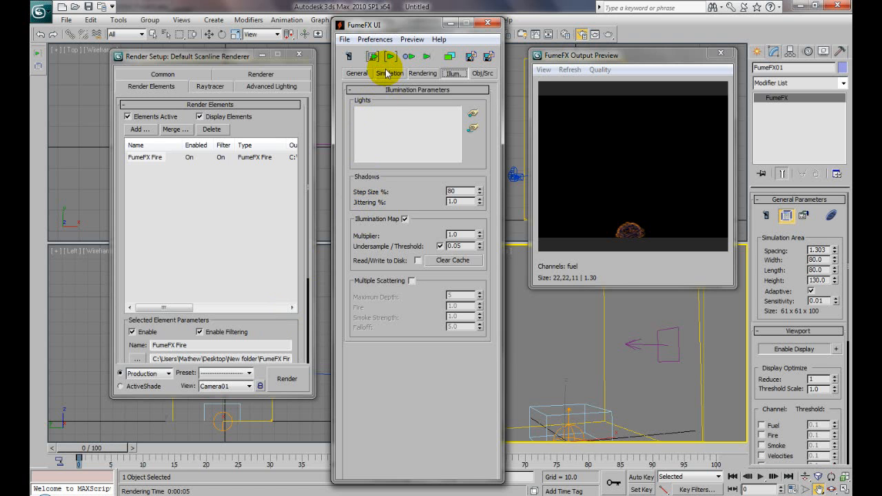
- Show the FumeFX Simulation parameters with solver, gravity and turbulence values
left_click(390, 73)
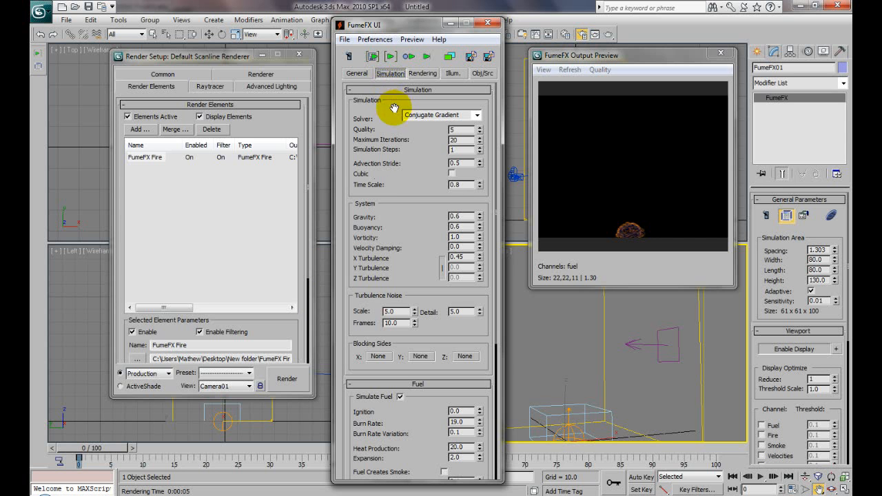
mouse_move(460, 291)
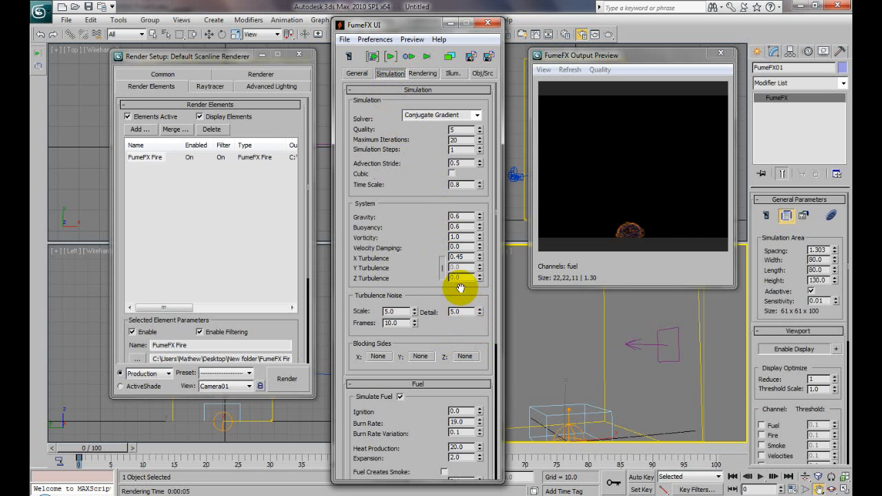
mouse_move(441, 276)
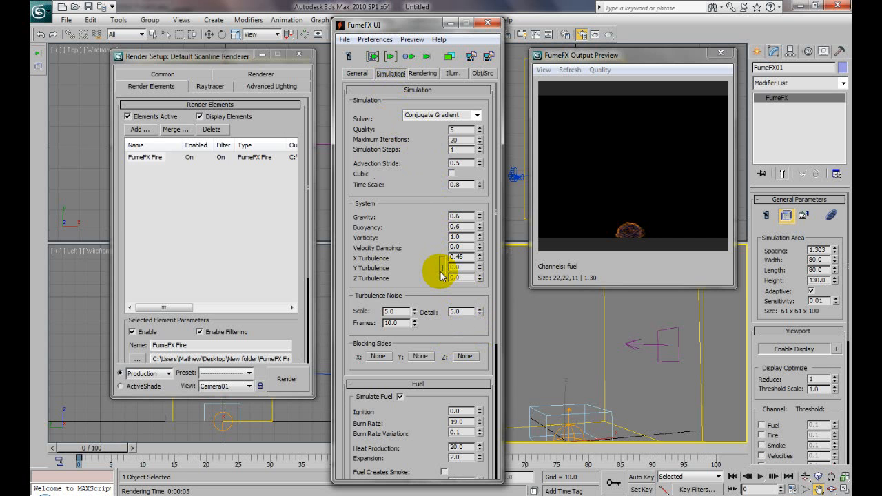
mouse_move(421, 225)
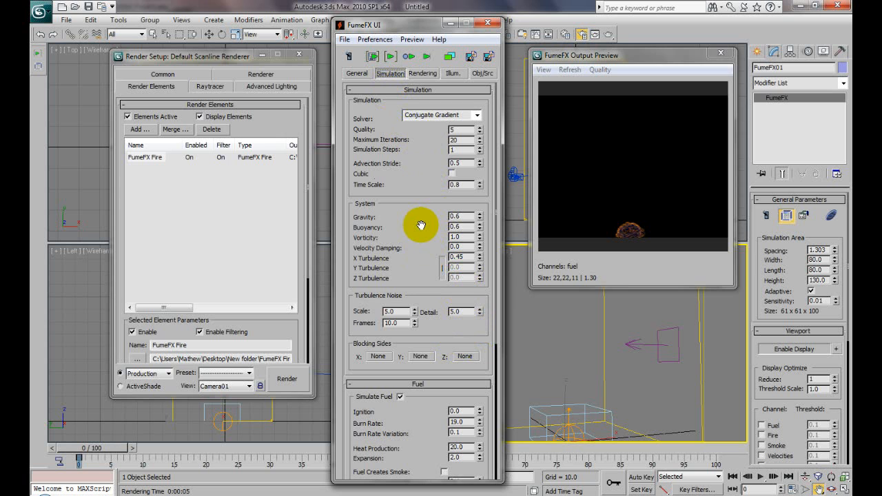